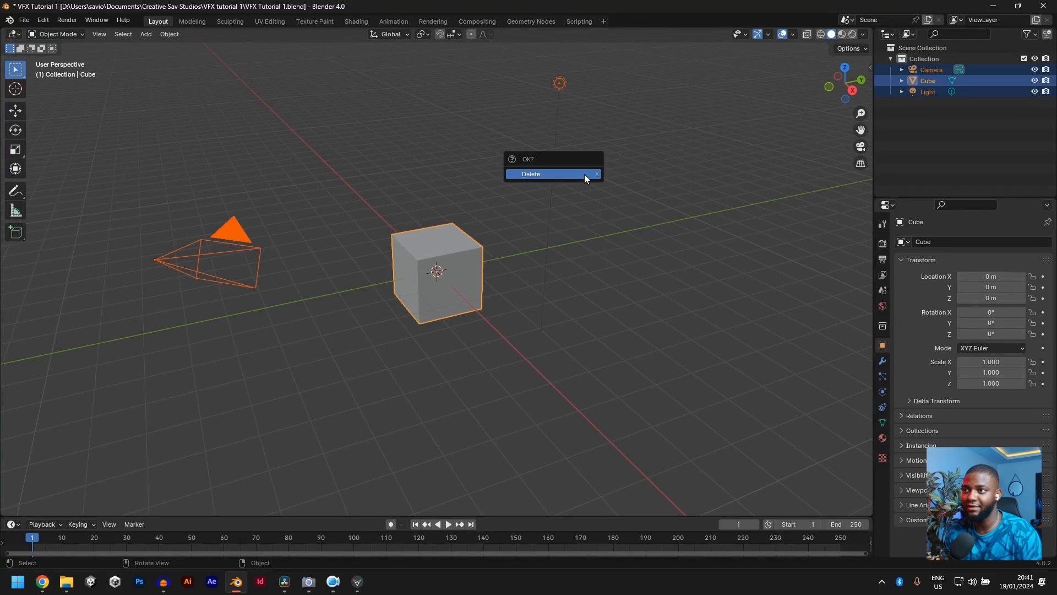
Confirm deleting the default camera, cube and light, leaving the scene empty.
left_click(531, 174)
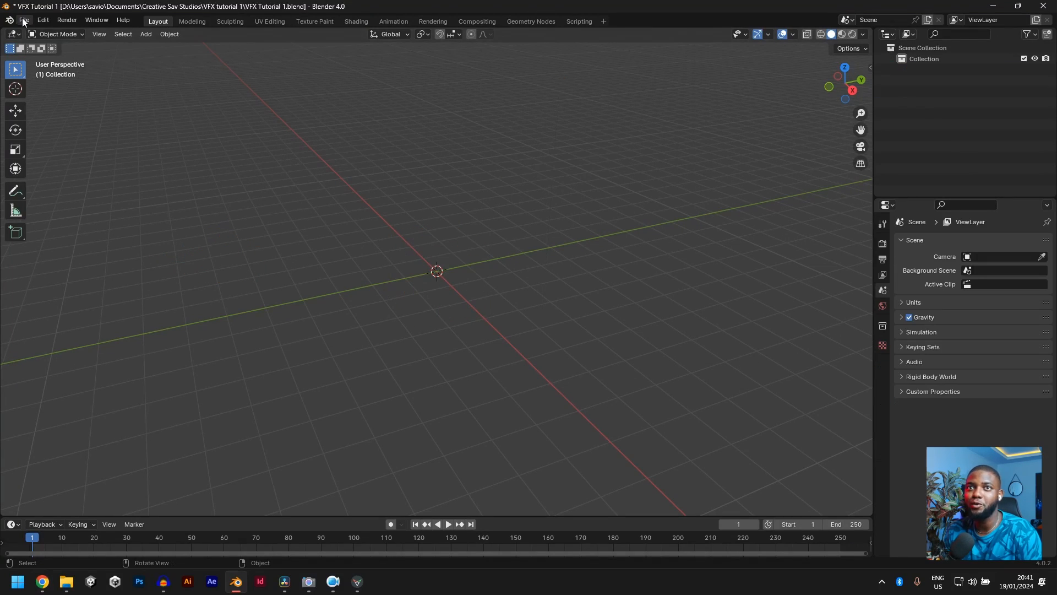
Install the fSpy add-on from fSpy-Blender-1.0.3.zip via Preferences > Add-ons.
left_click(46, 20)
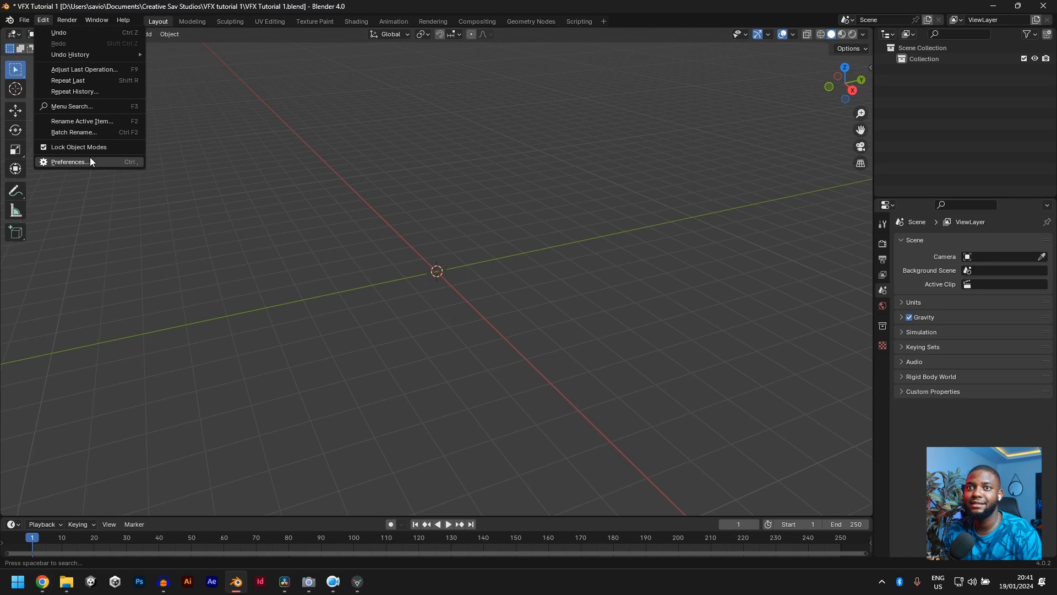
left_click(71, 161)
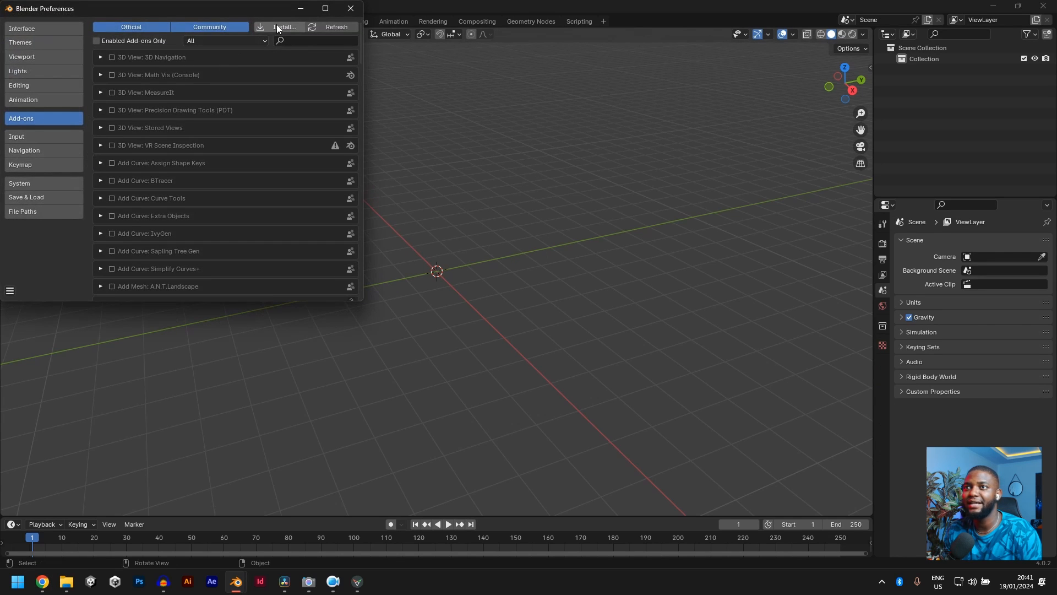
left_click(284, 26)
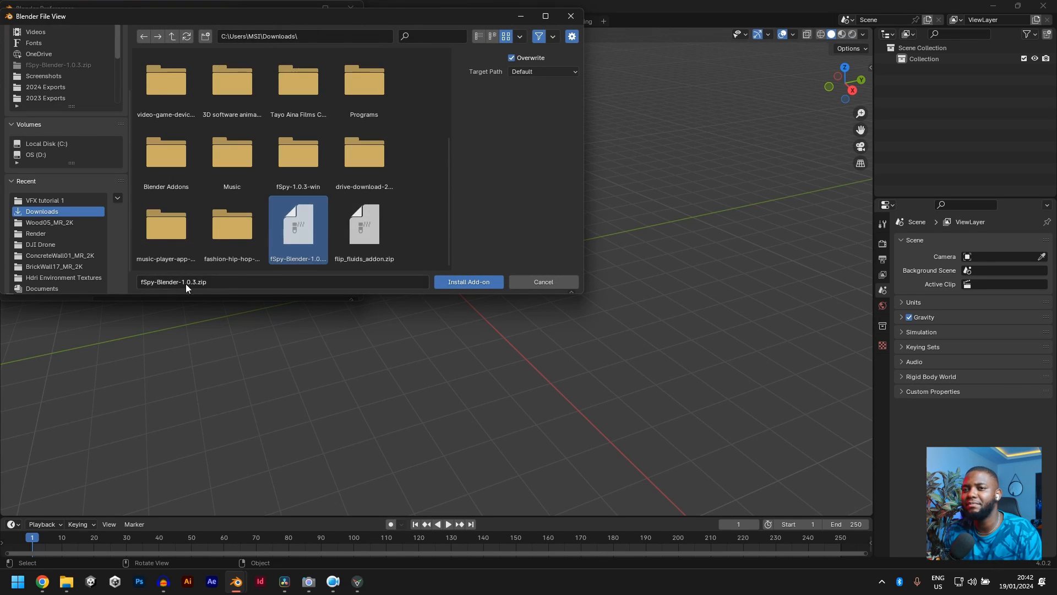
left_click(469, 282)
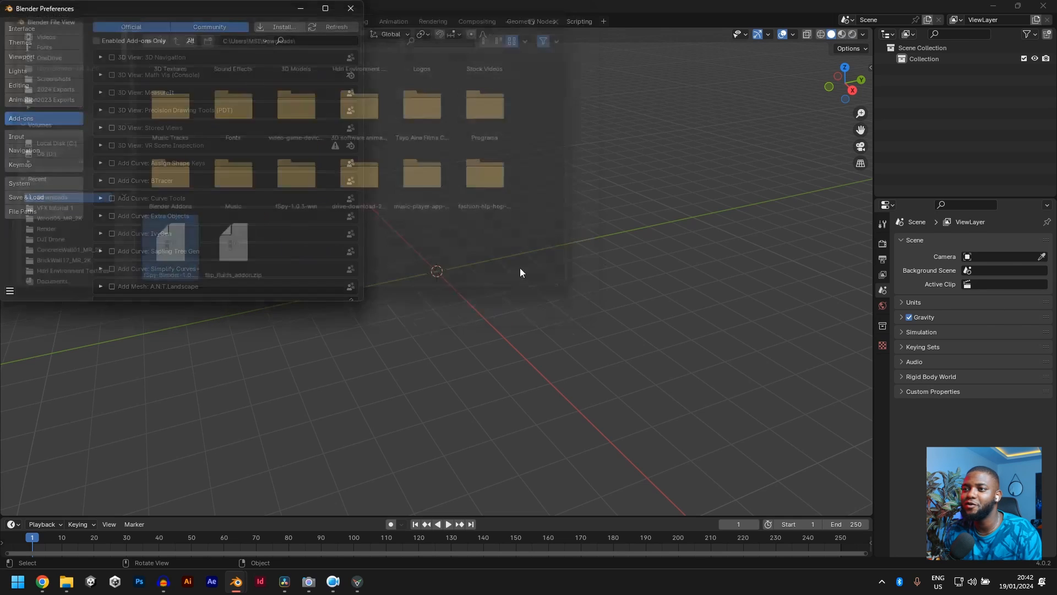
Enable the Import fSpy project add-on and close Preferences.
left_click(280, 27)
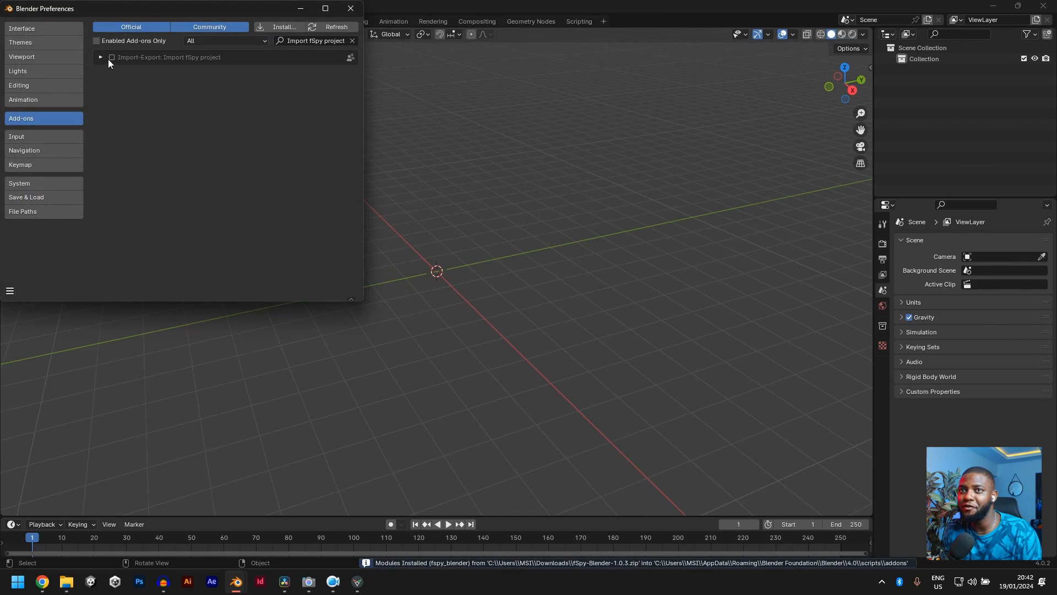
left_click(110, 57)
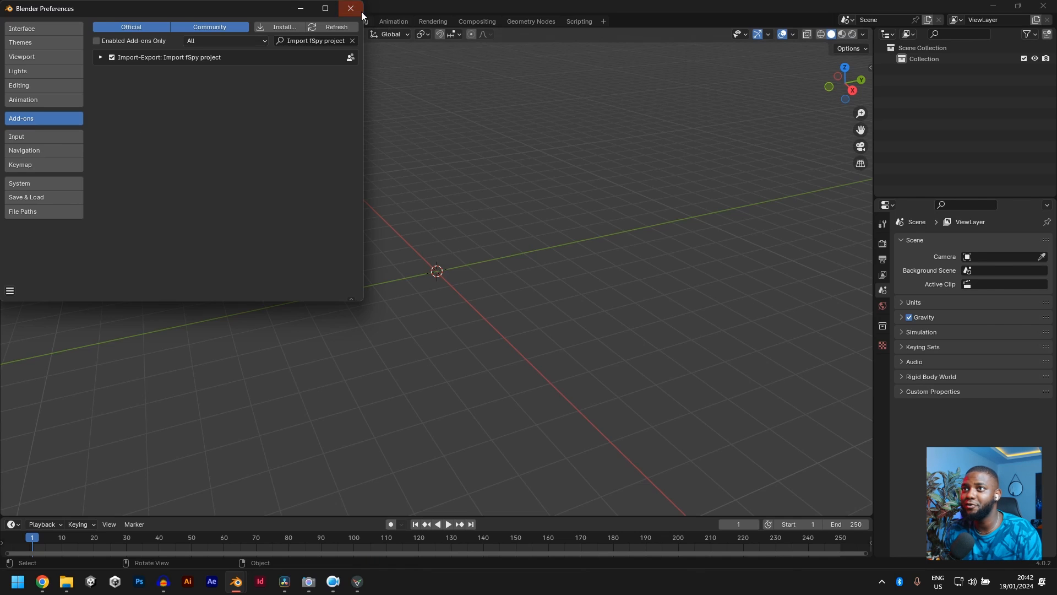
left_click(348, 9)
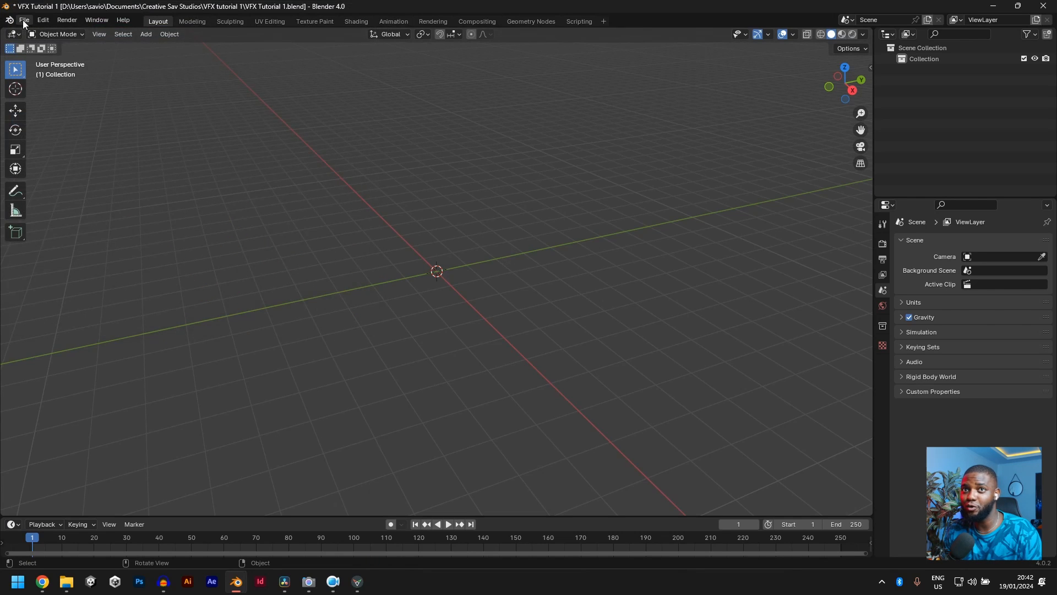
Confirm fSpy (.fspy) appears under File > Import, then switch to the fSpy application.
left_click(24, 20)
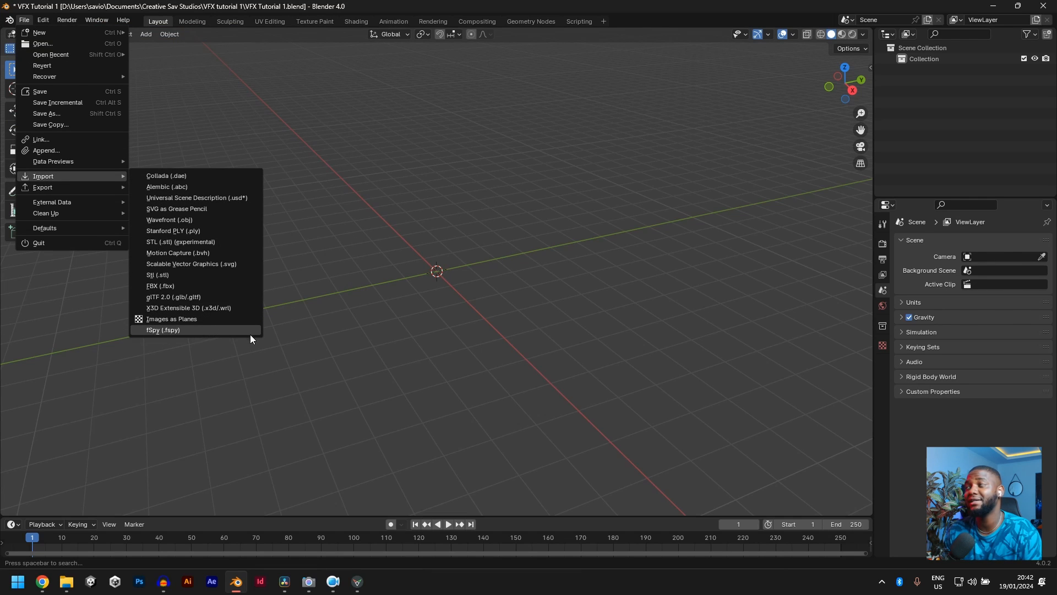
left_click(162, 330)
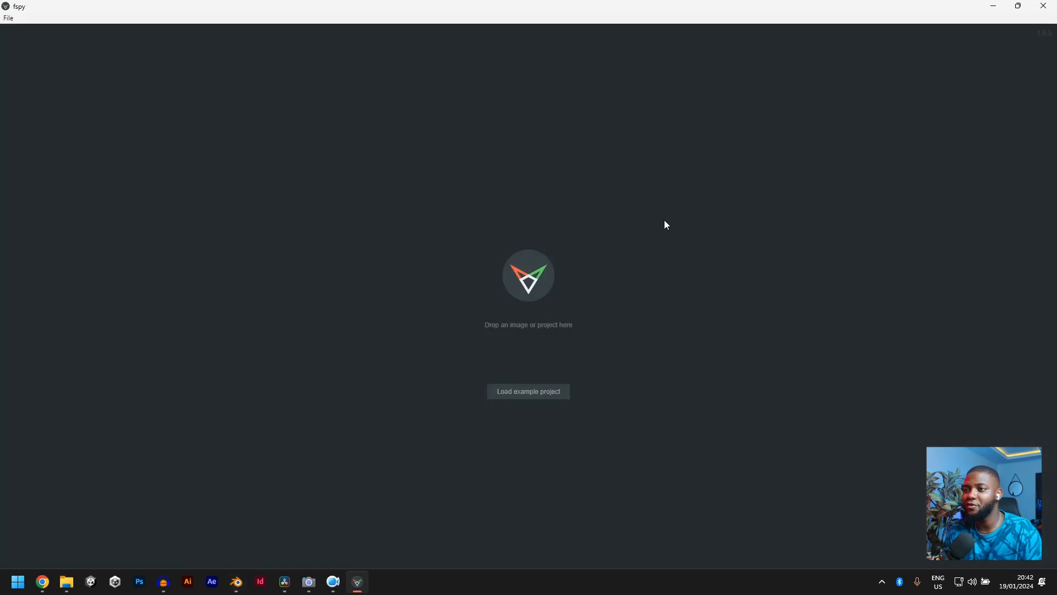
Browse to the VFX Starter File folder and select the street screenshot PNG.
left_click(66, 581)
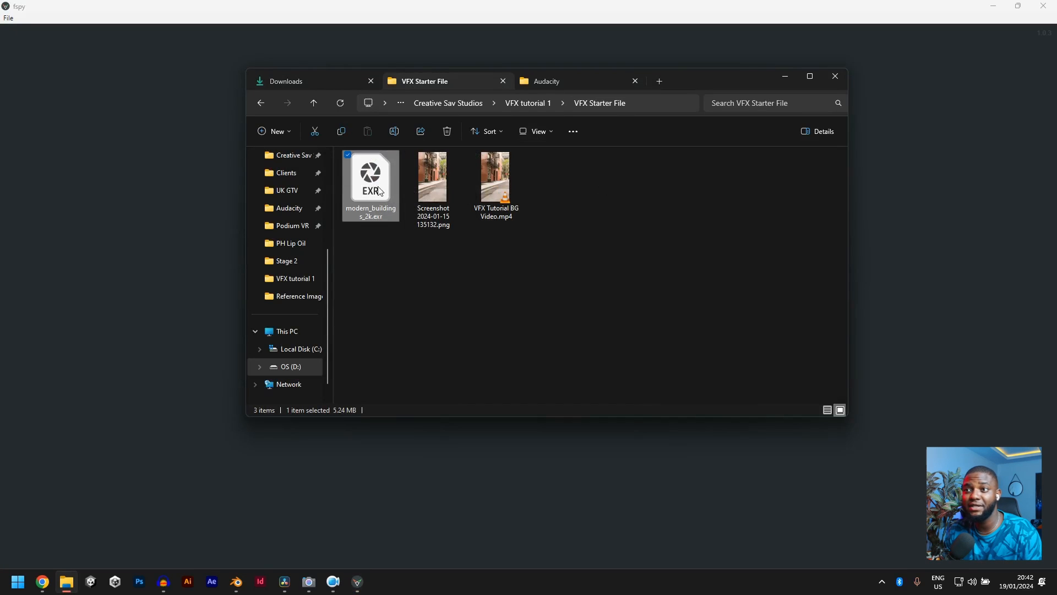
double_click(370, 179)
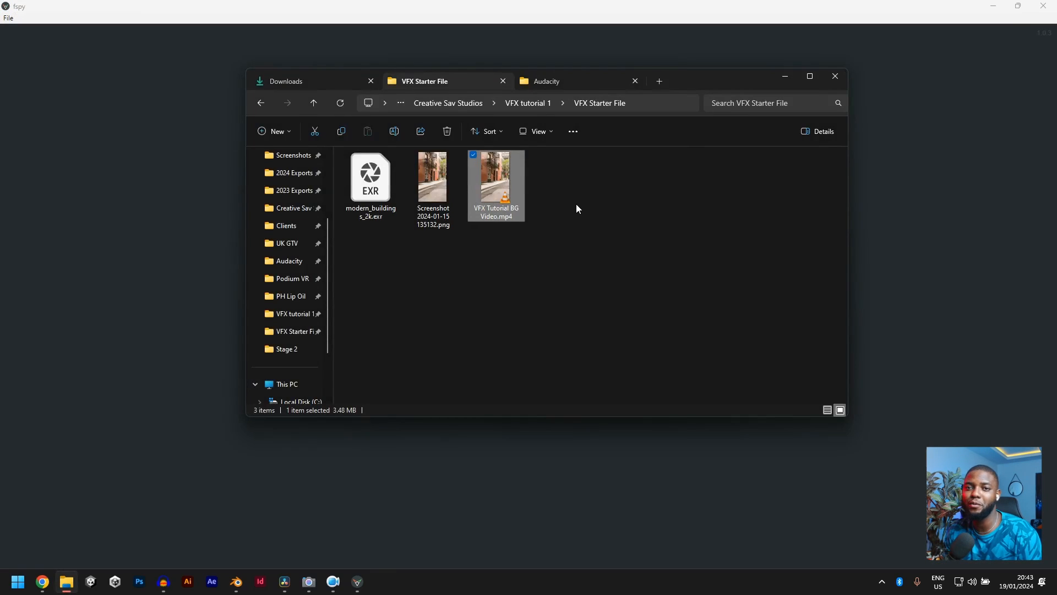
mouse_move(694, 196)
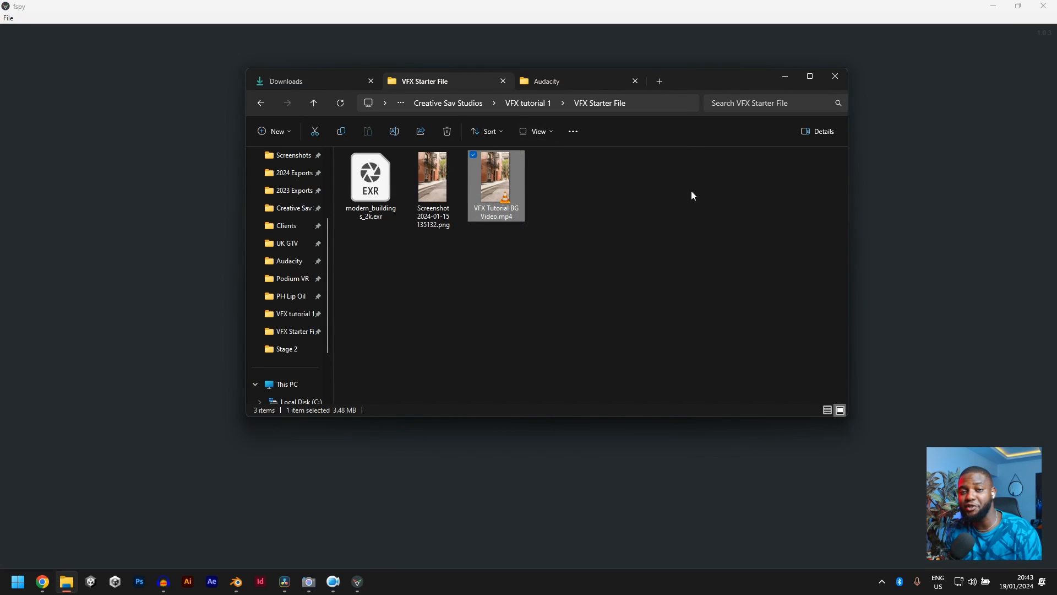
left_click(432, 176)
type("Screenshot")
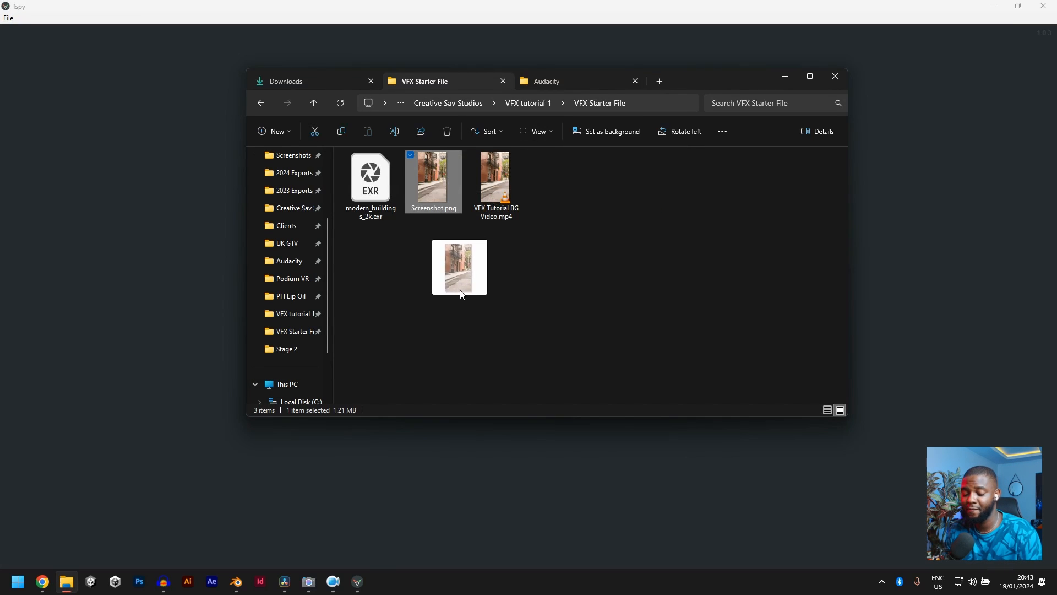
Load the street screenshot into fSpy and toggle Dim image off and back on.
double_click(434, 182)
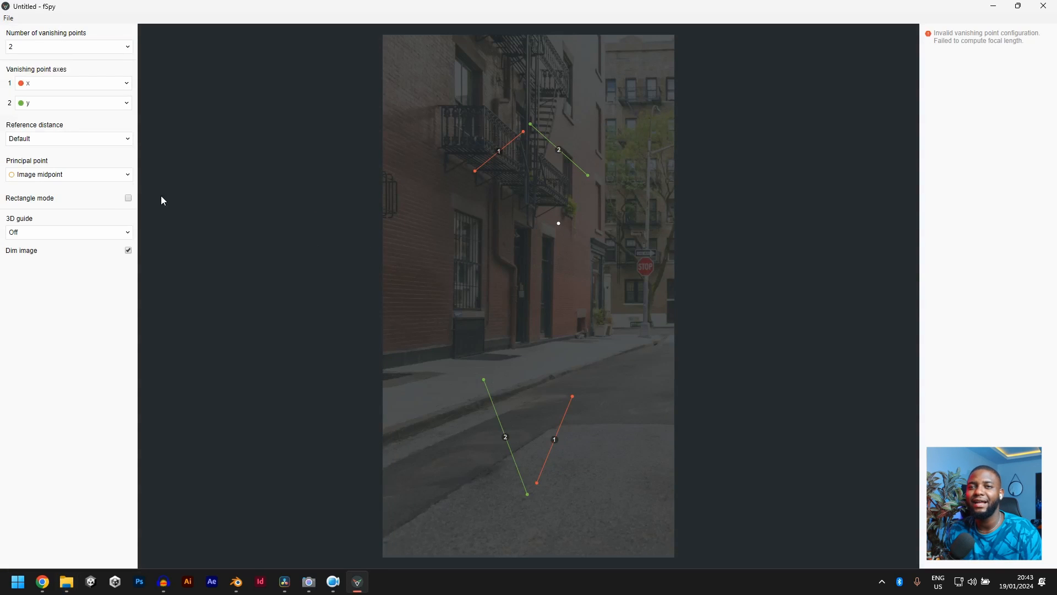
left_click(128, 250)
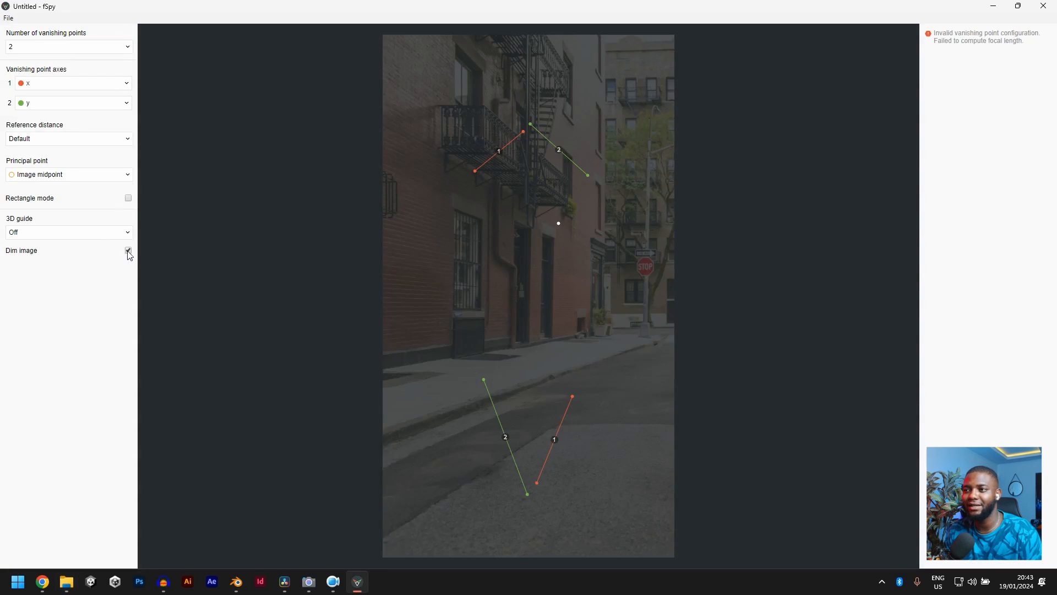
left_click(128, 251)
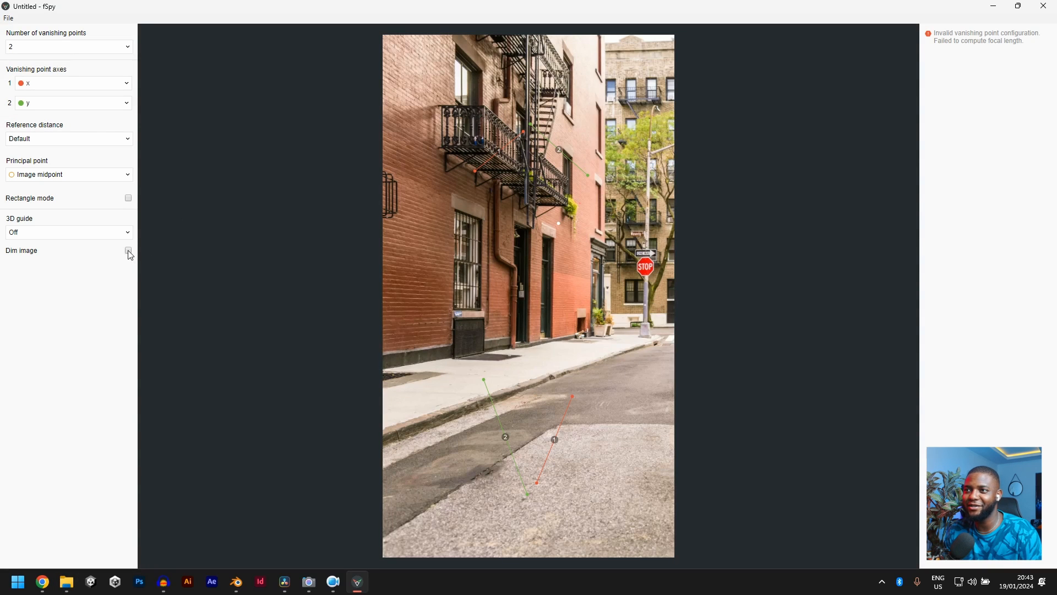
left_click(128, 250)
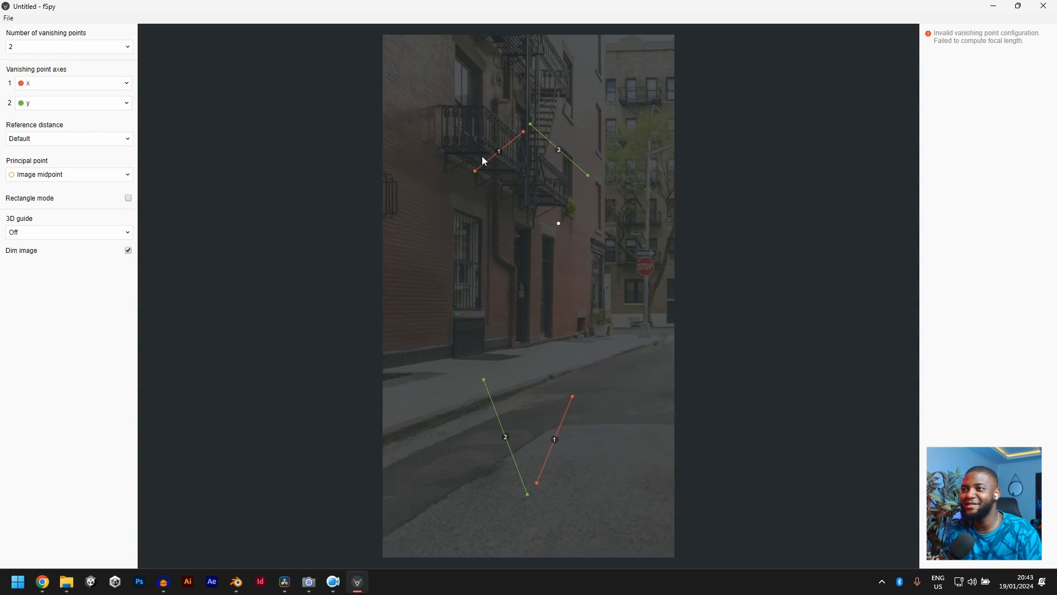
mouse_move(551, 391)
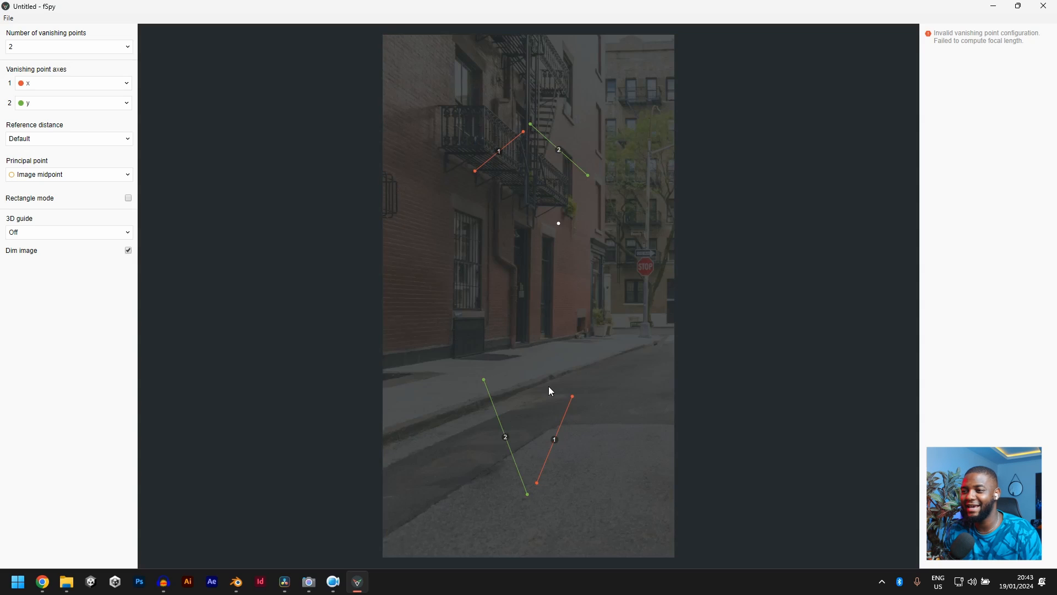